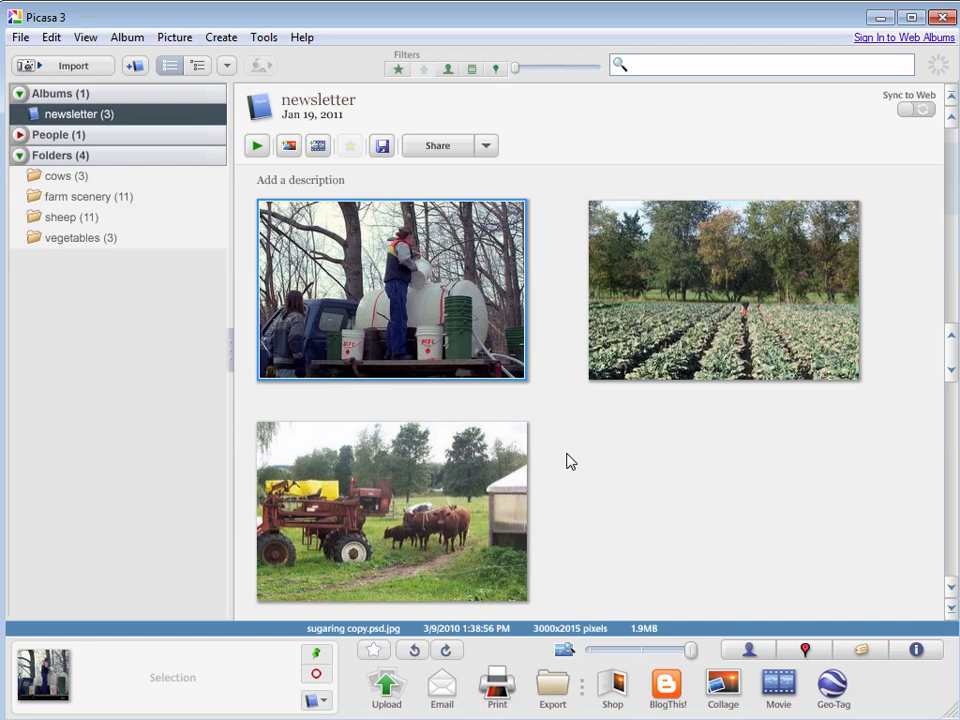
mouse_move(455, 320)
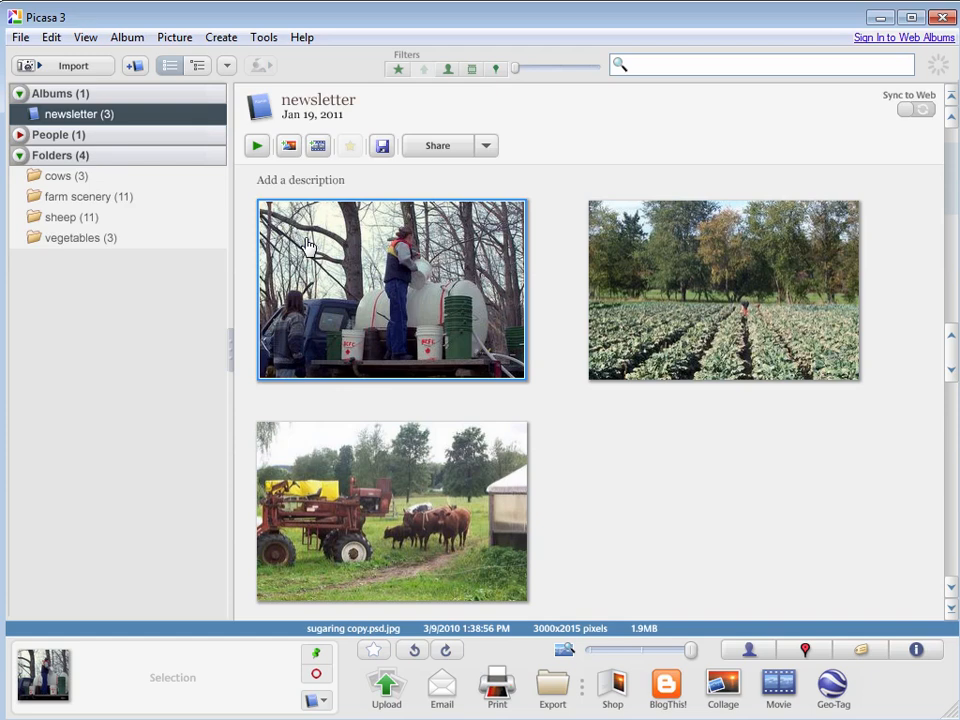
mouse_move(318, 247)
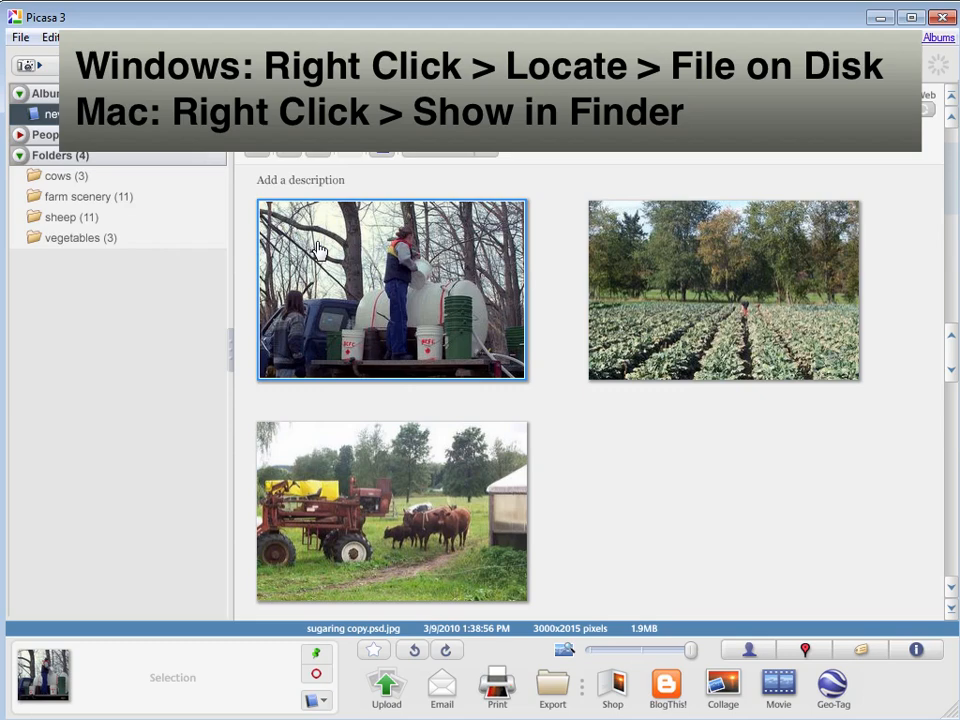
- Show the sugaring photo's file in its farm scenery folder via Locate > File on Disk
right_click(392, 290)
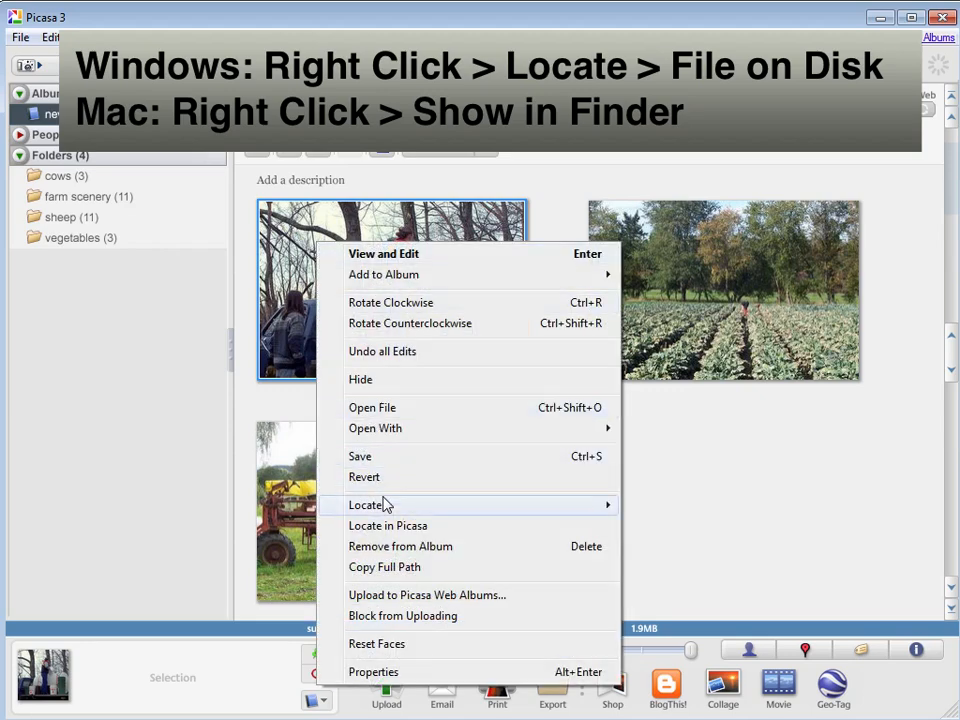
mouse_move(365, 505)
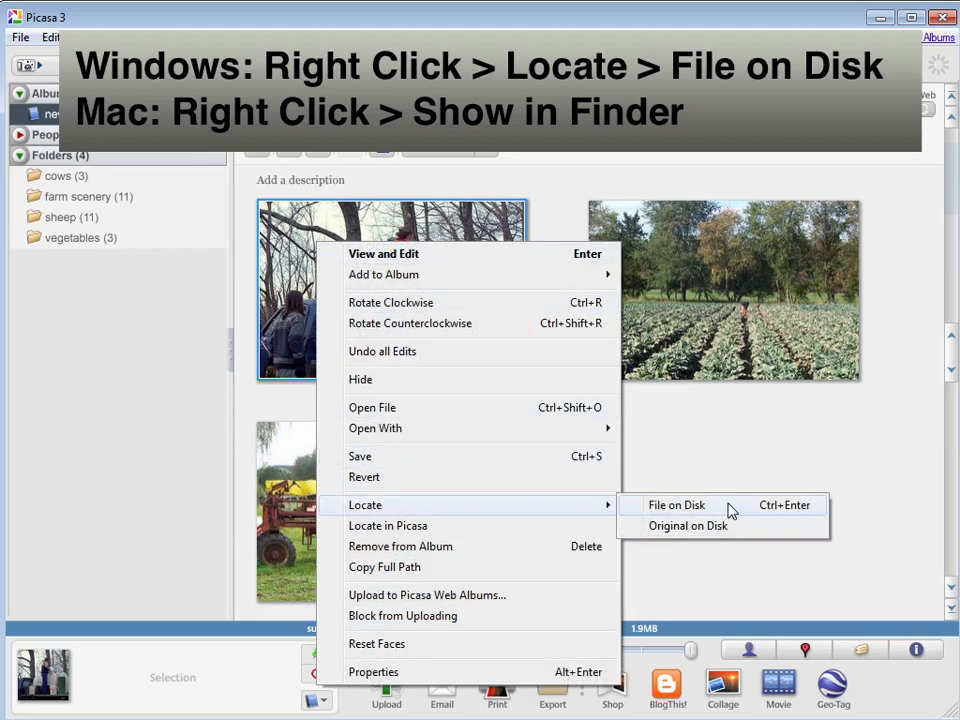
click(676, 504)
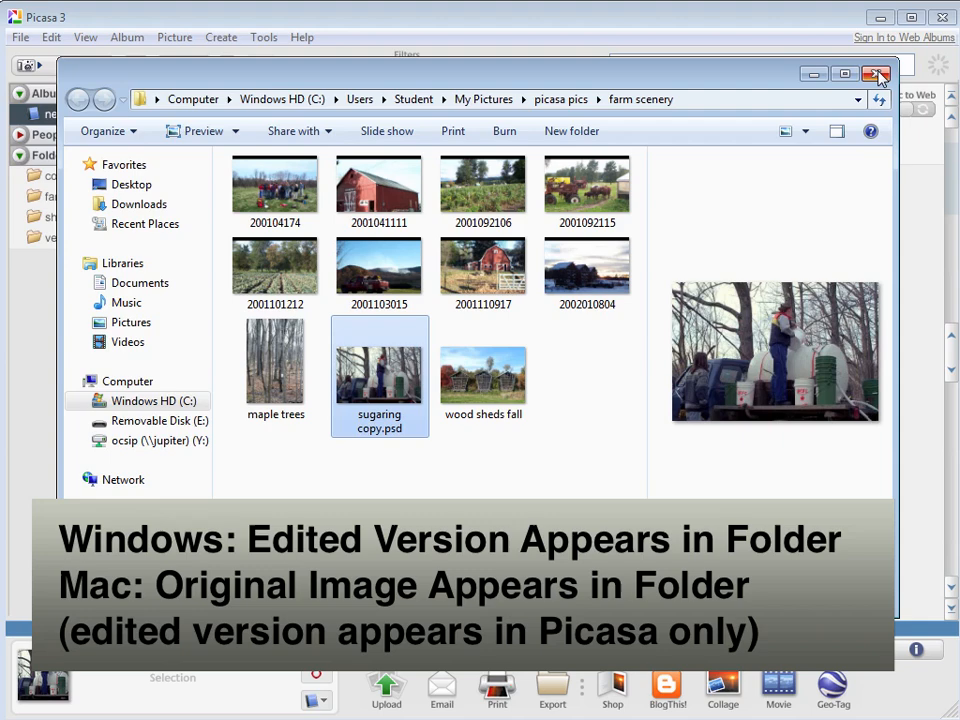
- Close the farm scenery folder's Explorer window to return to Picasa
click(877, 74)
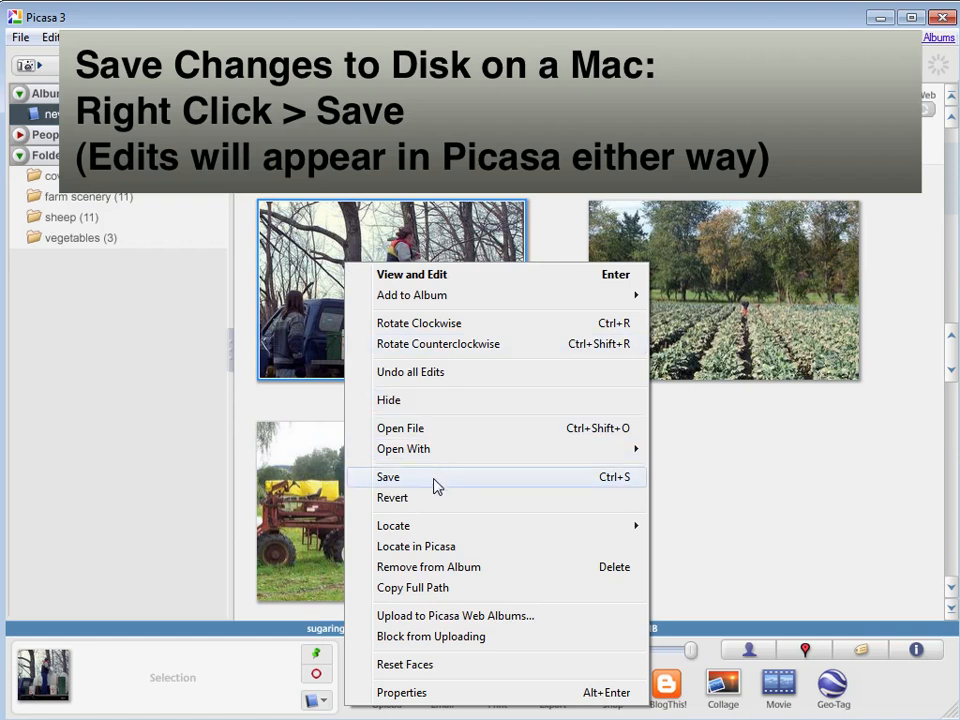
- Save the sugaring photo's edits to its file from the action list
click(388, 477)
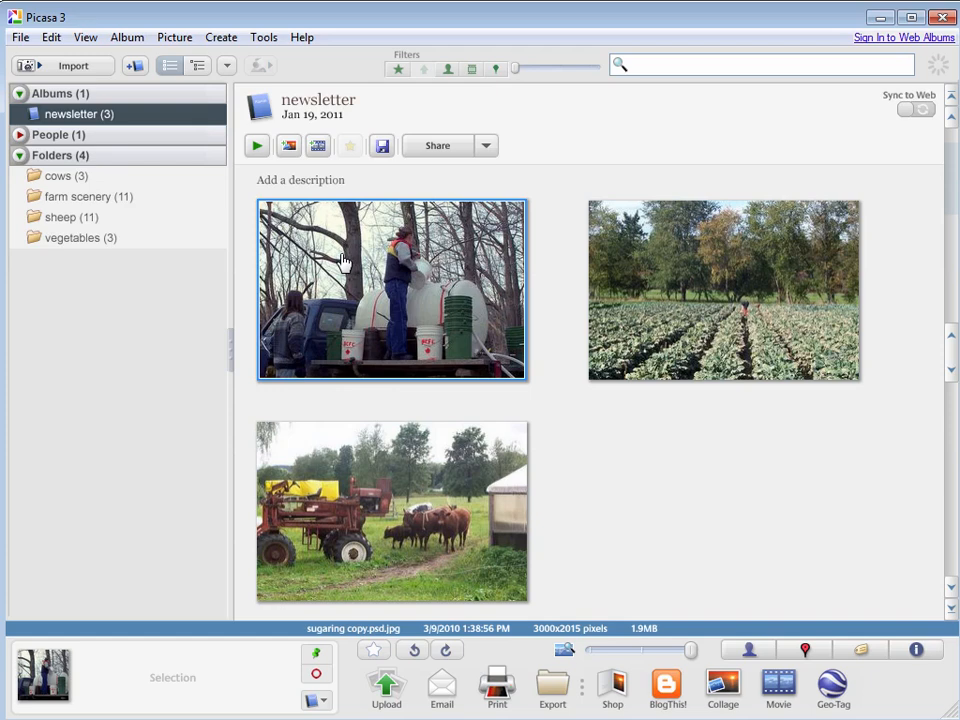
mouse_move(200, 66)
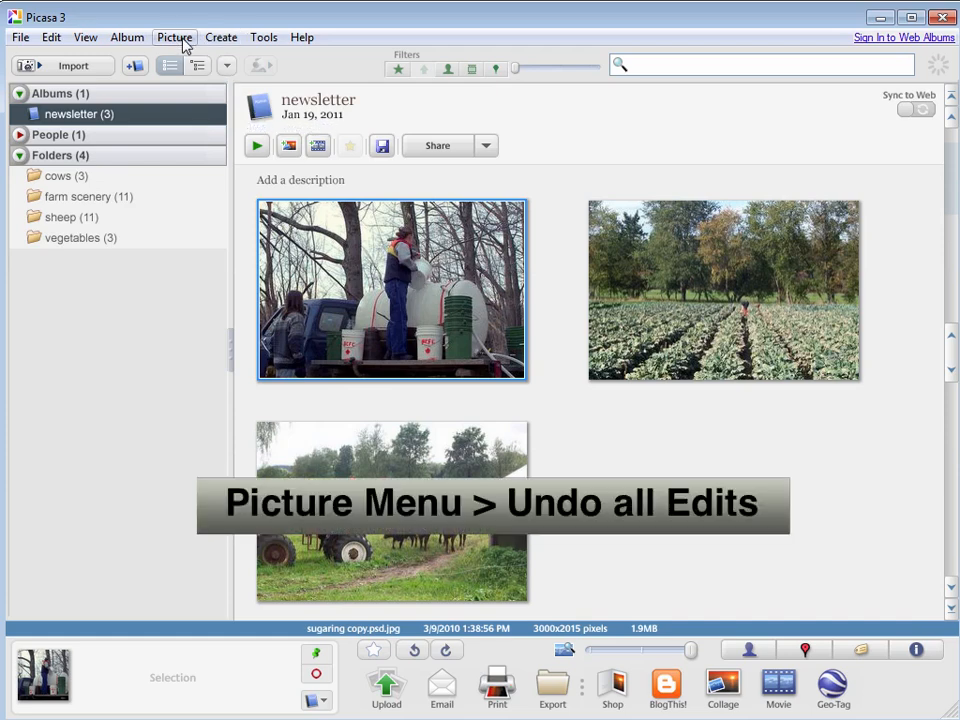
- Choose Picture > Undo All Edits for the sugaring photo
click(174, 37)
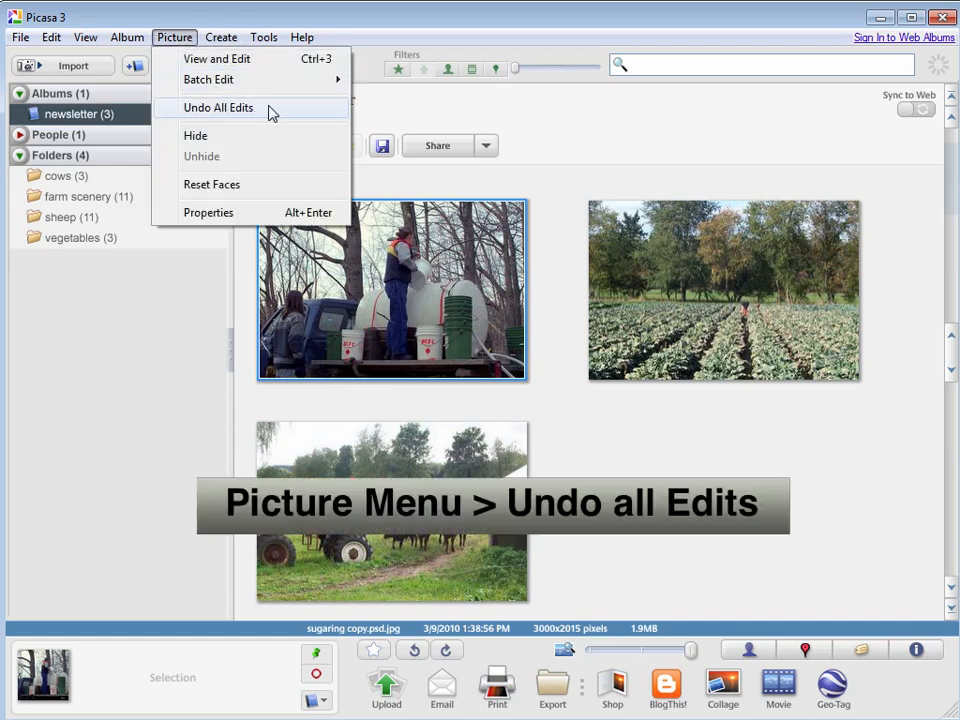
click(218, 107)
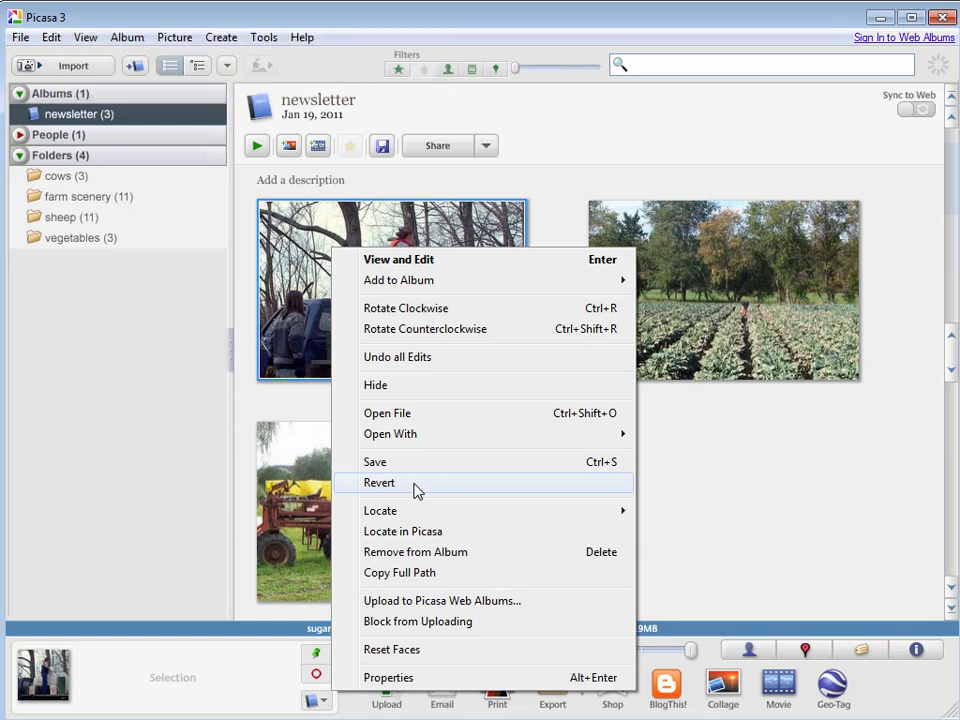
- Revert the sugaring photo and confirm, discarding its saved edits
click(378, 482)
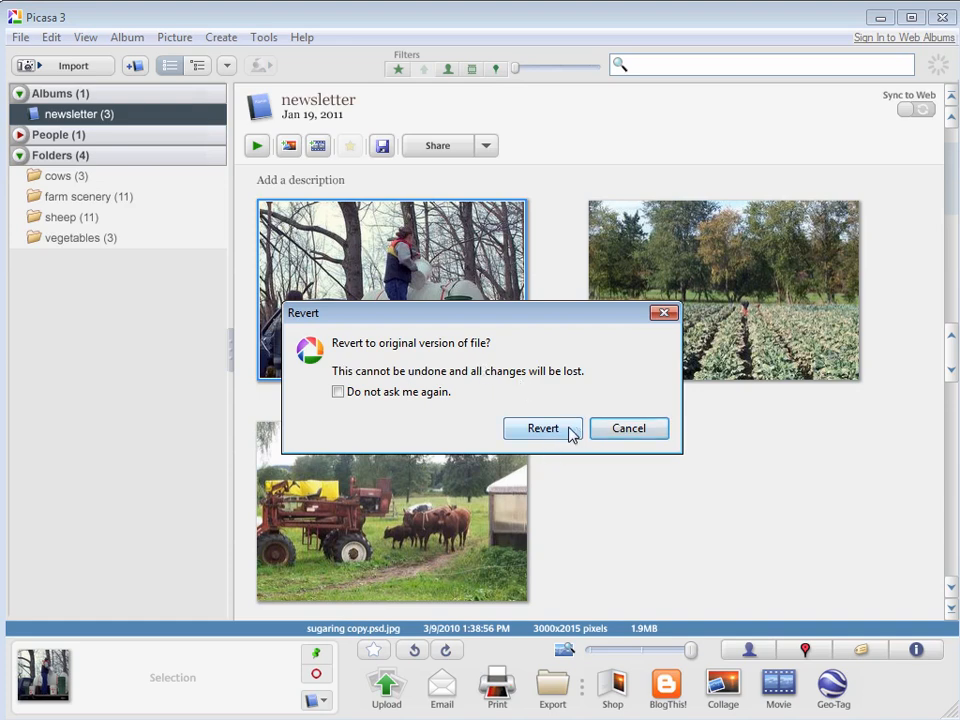
click(543, 428)
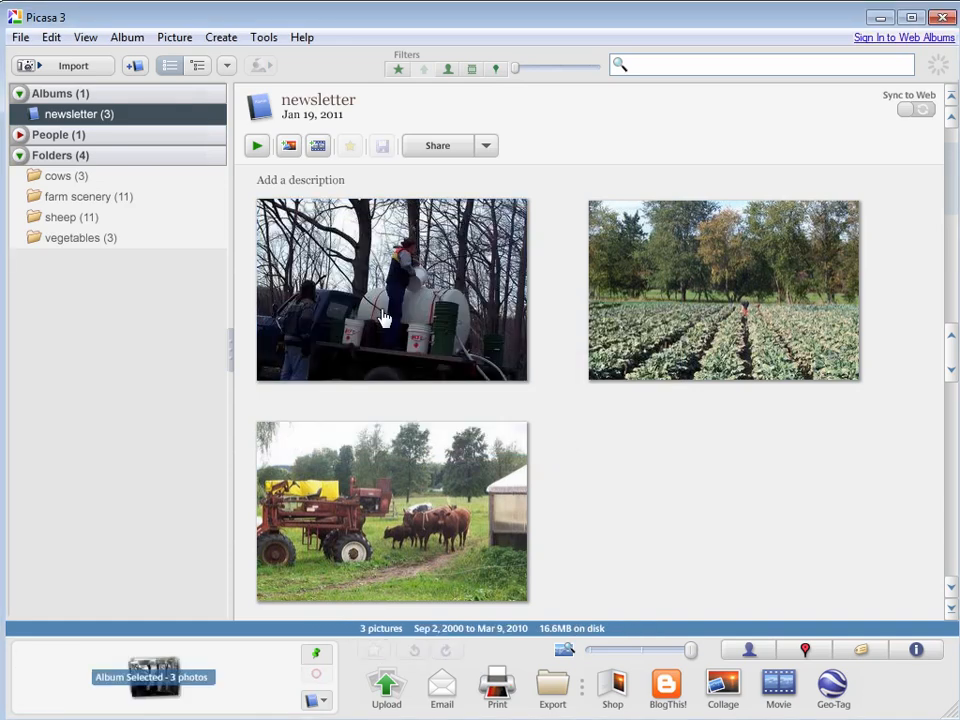